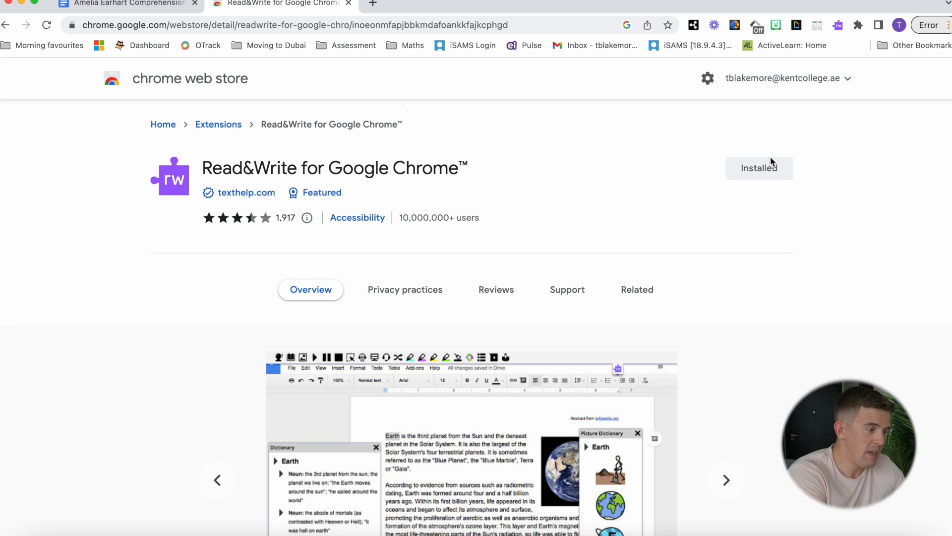
# Pin the Read&Write for Google Chrome extension from the browser's Extensions menu.
pyautogui.click(858, 24)
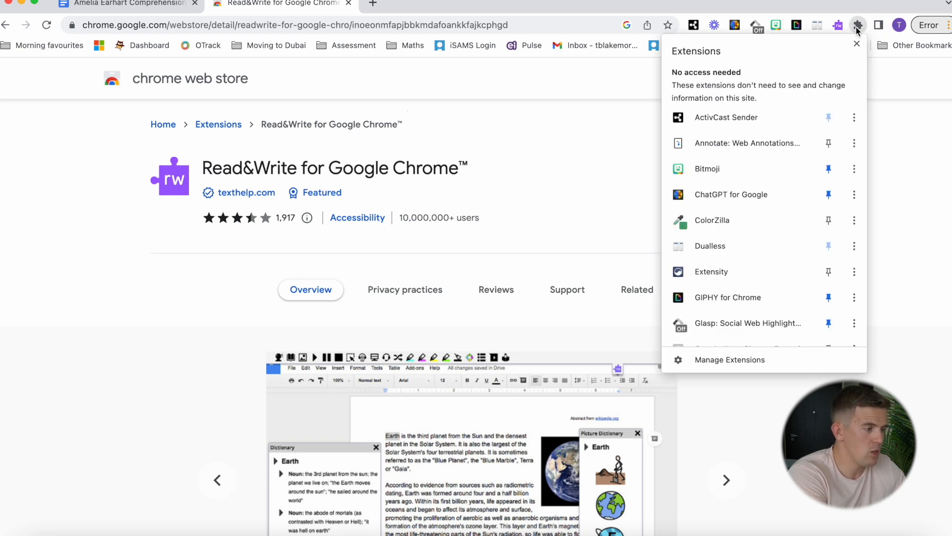
pyautogui.scroll(-3)
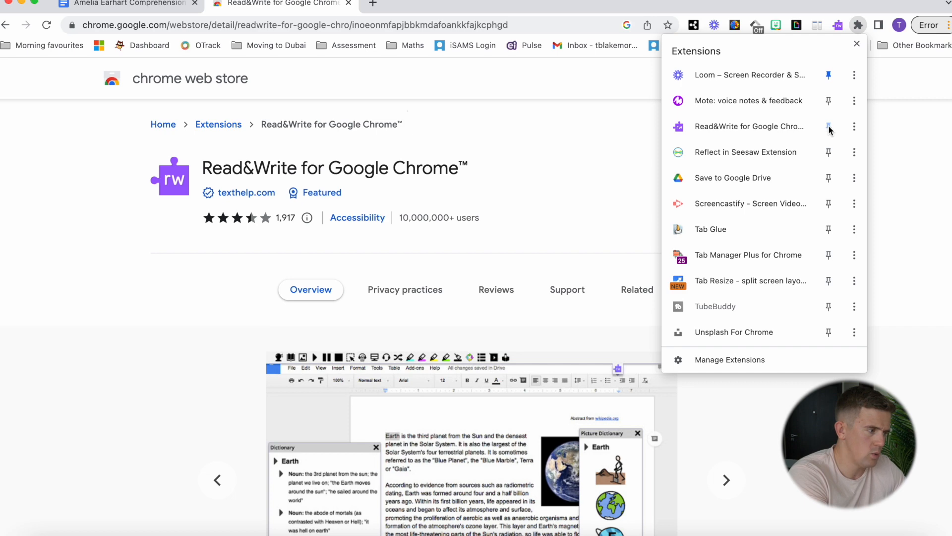
pyautogui.click(124, 5)
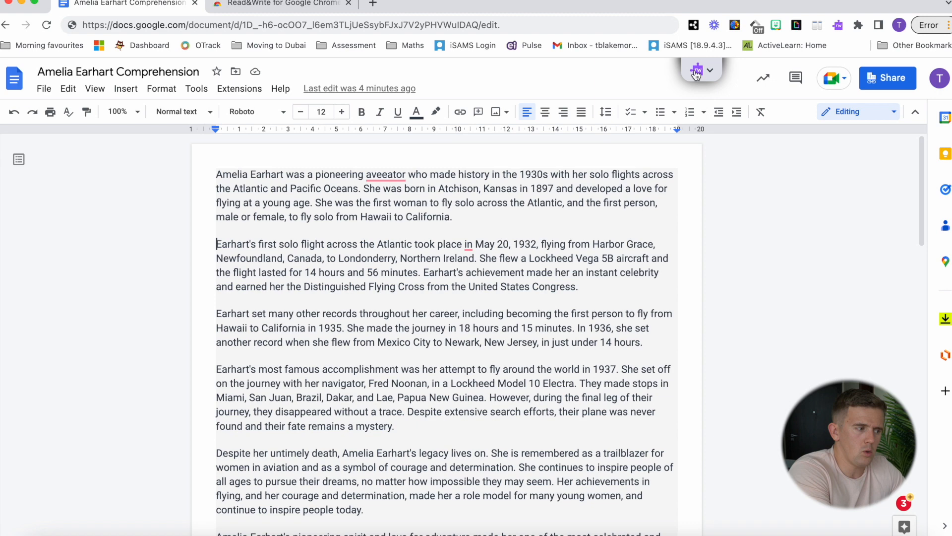
# Open the Read&Write toolbar and replace the misspelling 'aveeator' with 'aviator'.
pyautogui.click(694, 69)
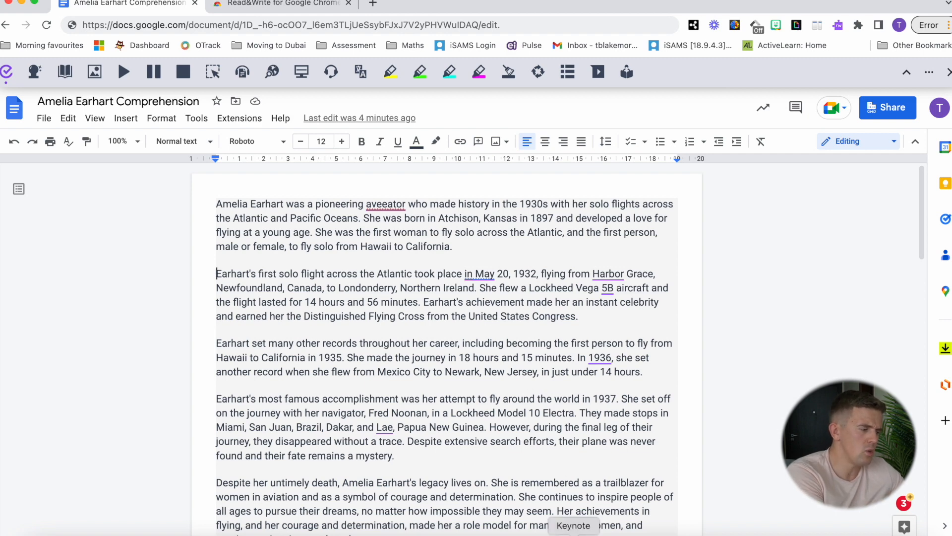
pyautogui.scroll(-3)
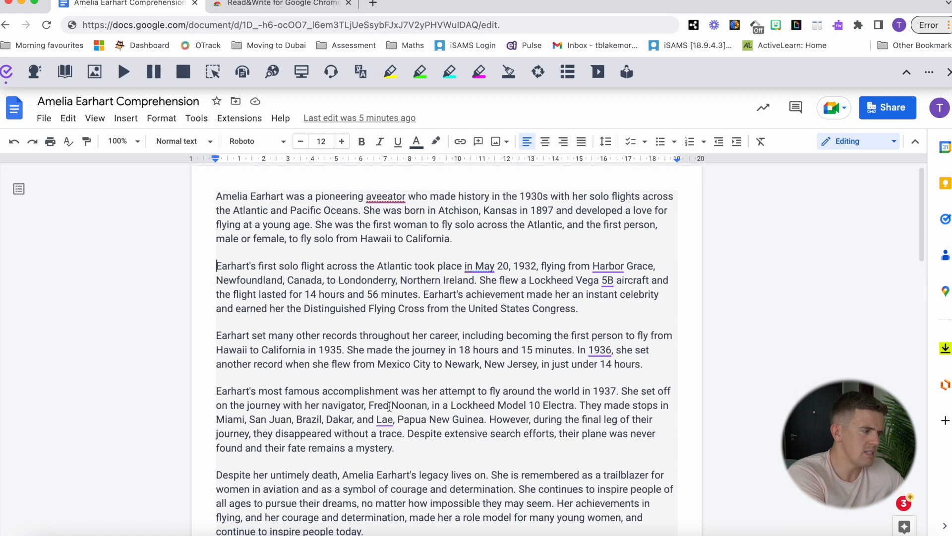
pyautogui.click(386, 196)
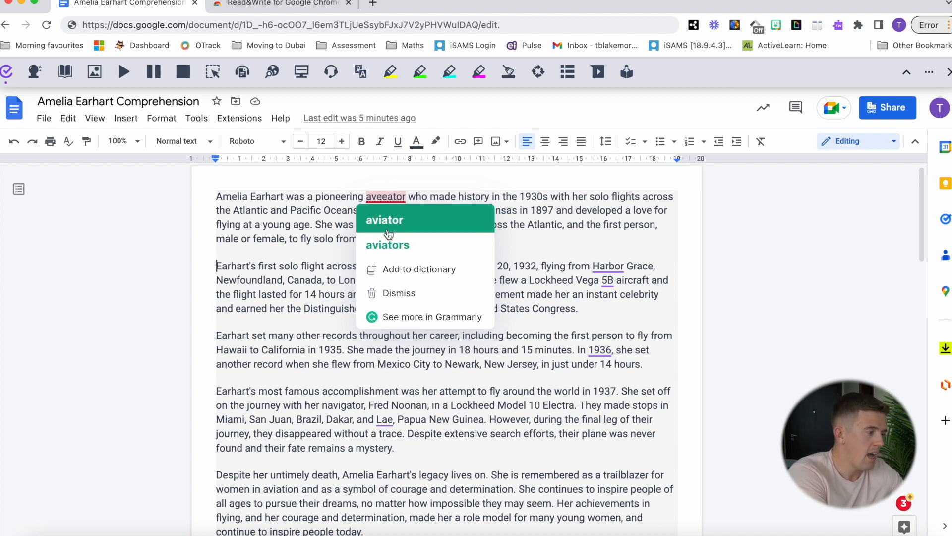
pyautogui.click(384, 221)
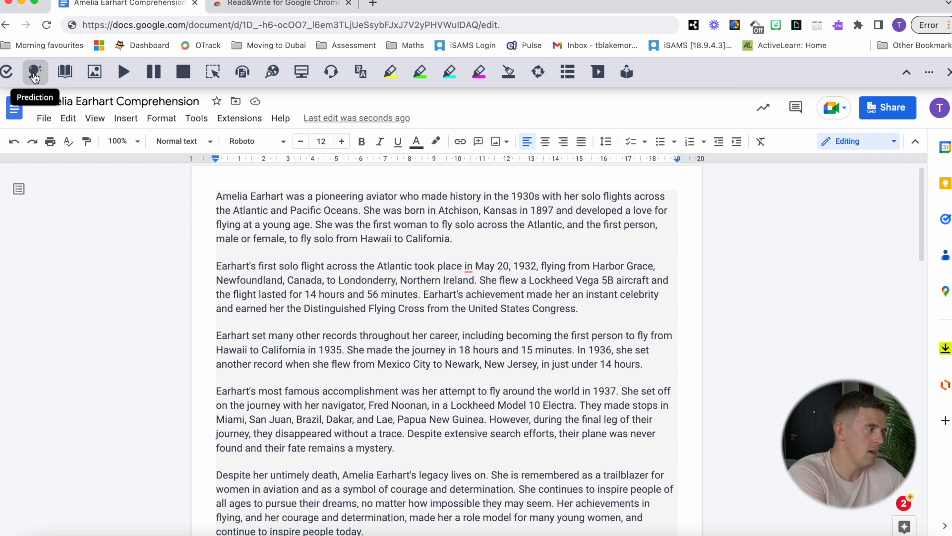
# Show the Read&Write Dictionary definition of 'female', then close it.
pyautogui.click(35, 72)
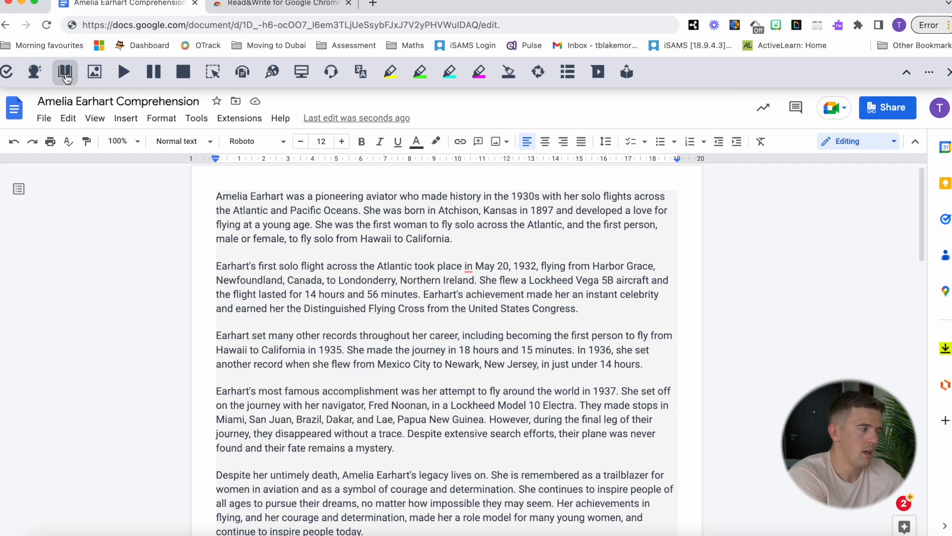
pyautogui.click(64, 72)
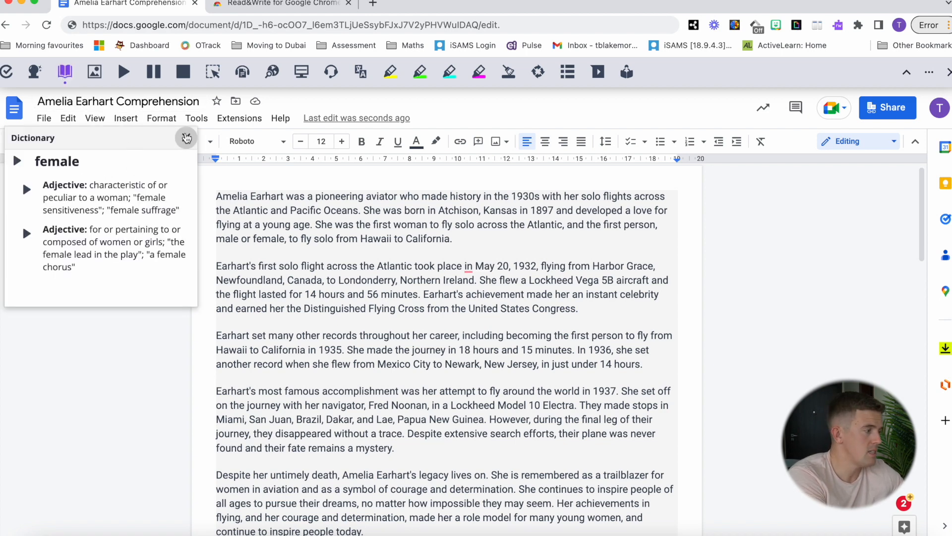
pyautogui.click(94, 72)
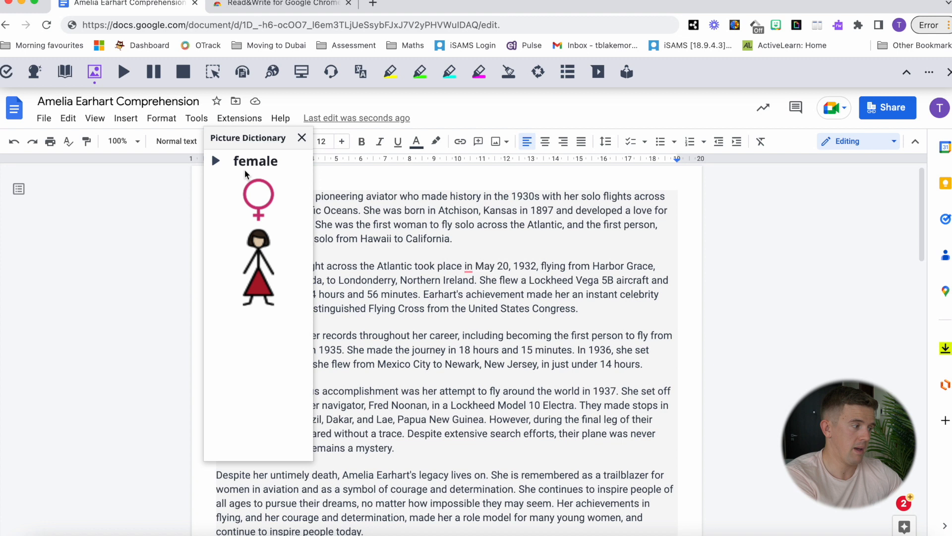
pyautogui.moveTo(422, 232)
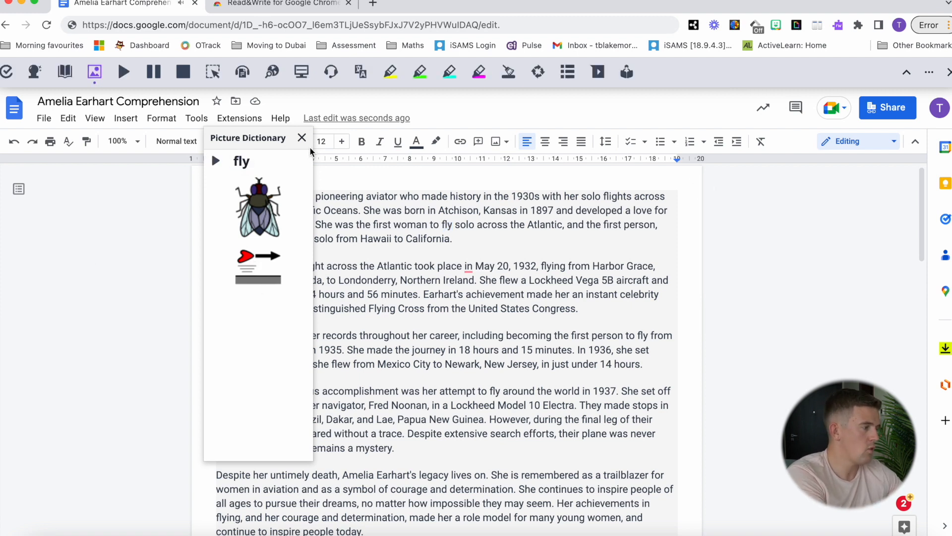
# Close the picture meanings for 'fly' and start text-to-speech reading of the passage.
pyautogui.click(302, 137)
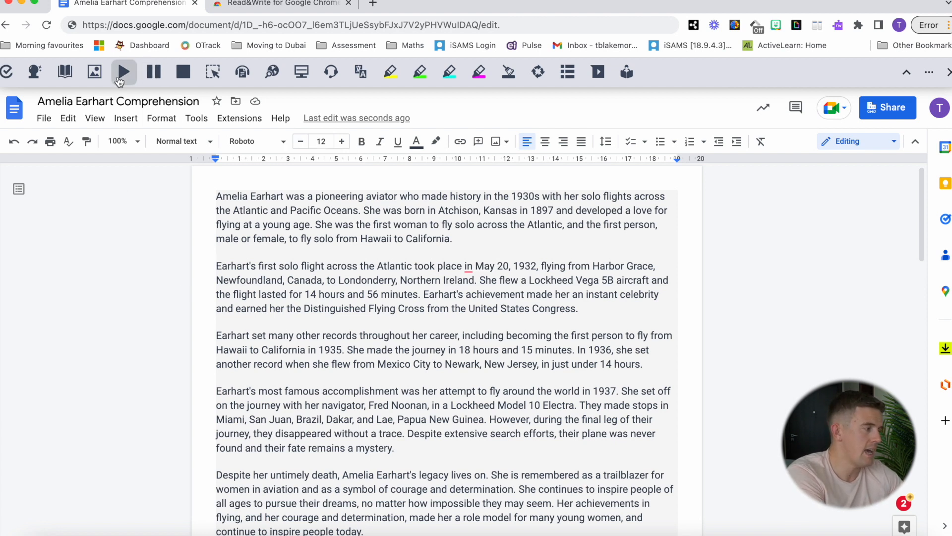
pyautogui.click(124, 72)
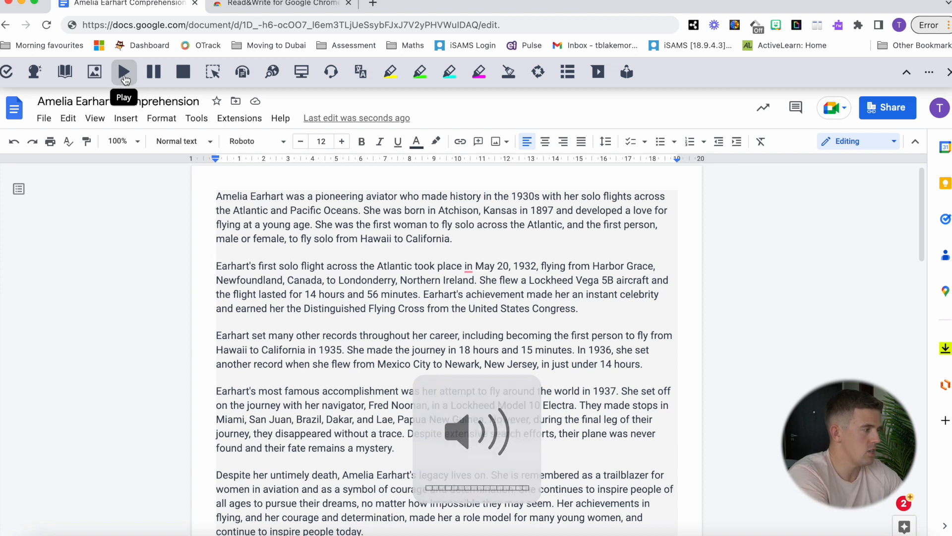
pyautogui.click(124, 72)
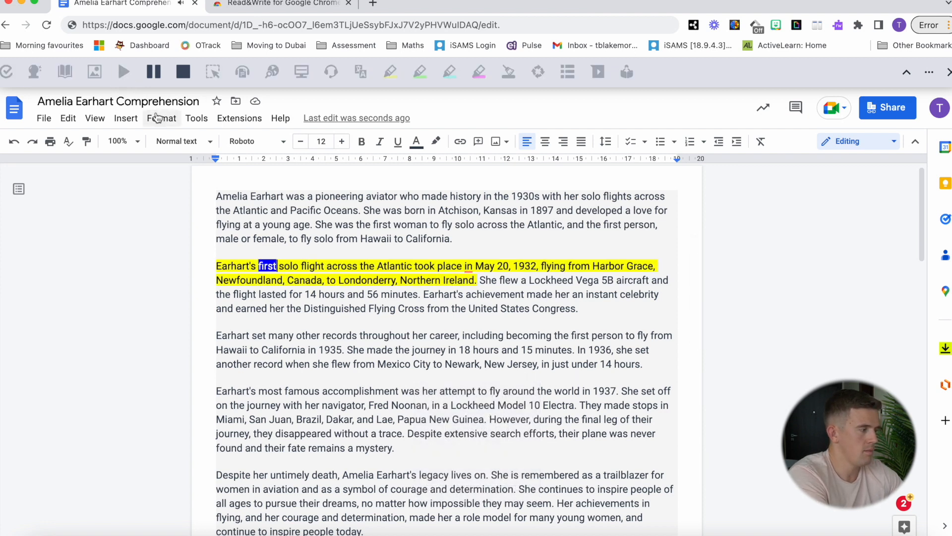
pyautogui.doubleClick(425, 266)
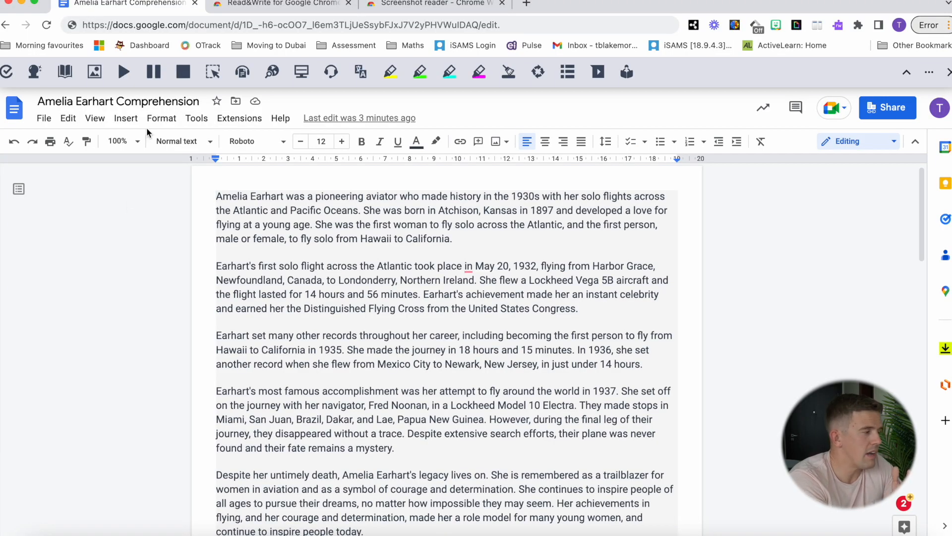
# Toggle Screen Masking on and off, then translate 'and' into French ('et').
pyautogui.click(196, 118)
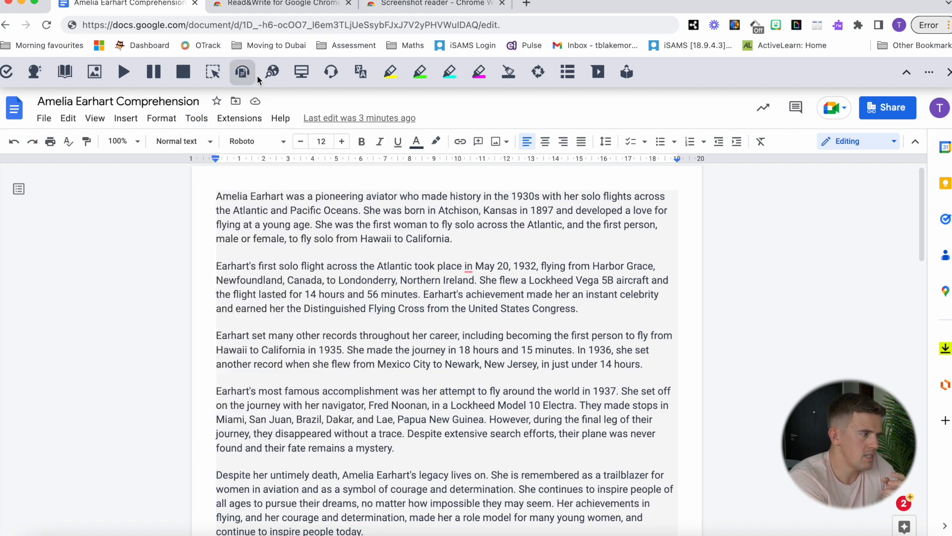
pyautogui.moveTo(330, 72)
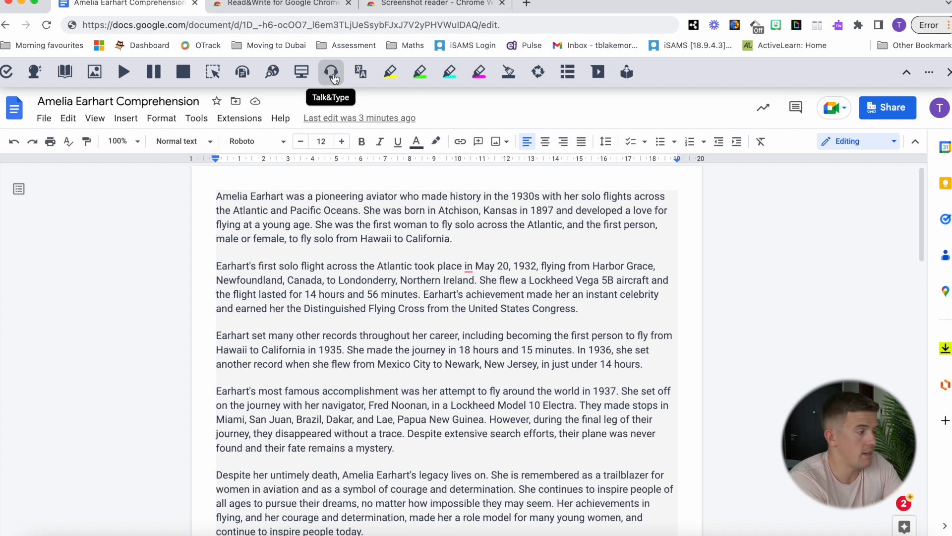
pyautogui.moveTo(301, 73)
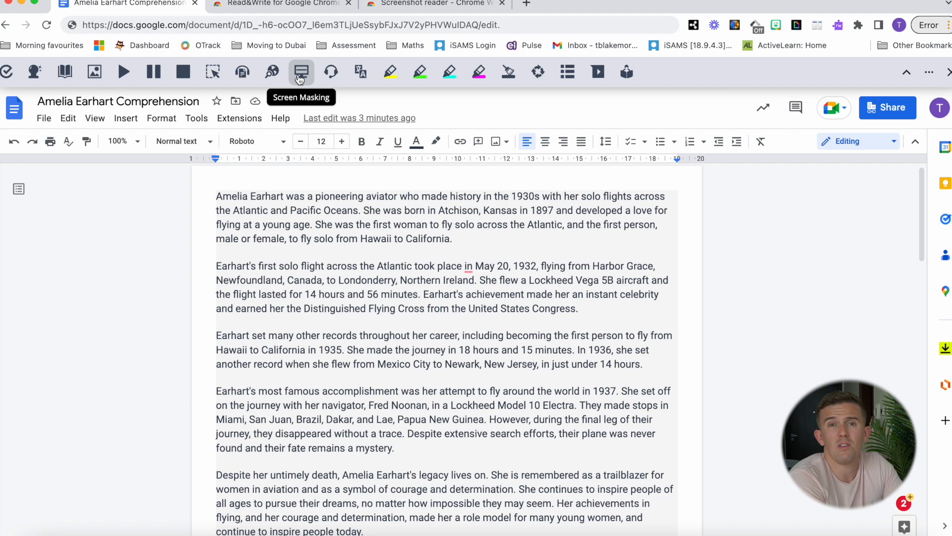
pyautogui.click(301, 72)
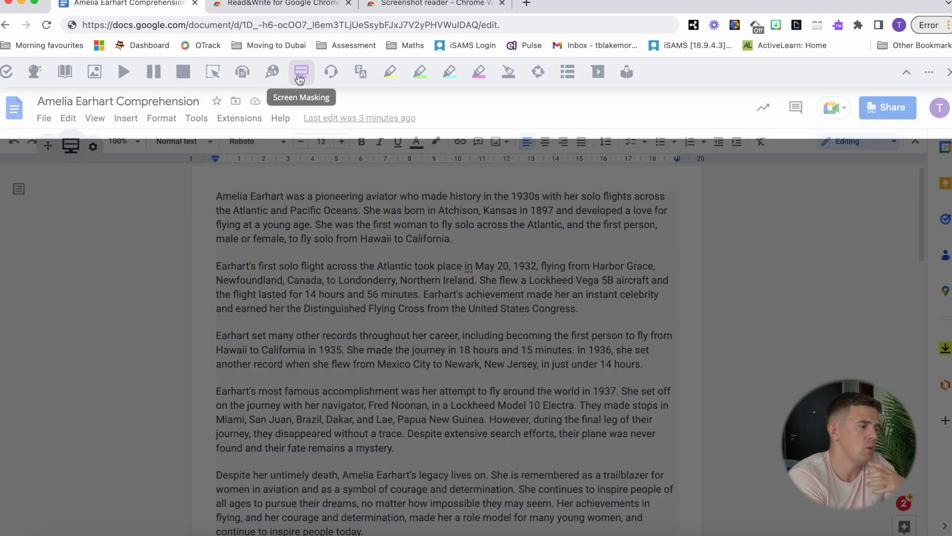
pyautogui.click(301, 71)
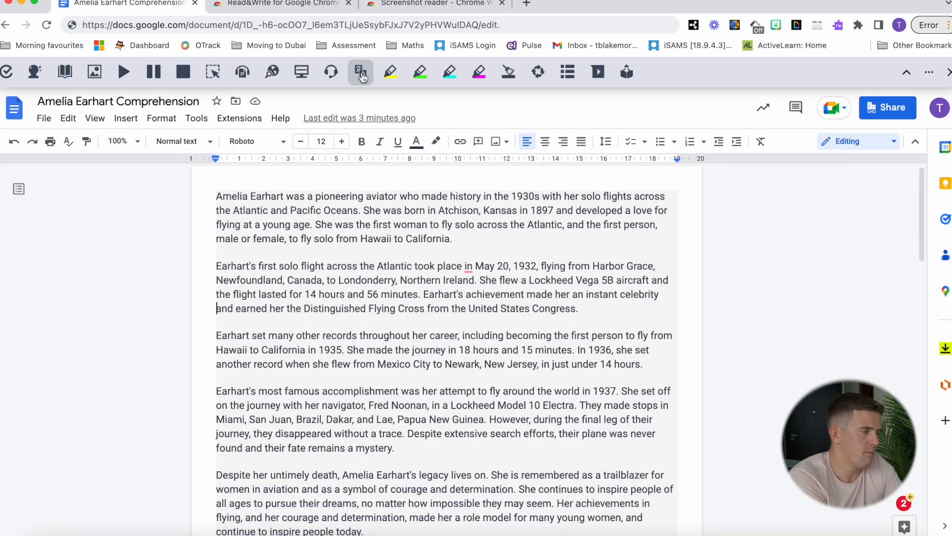
pyautogui.click(360, 72)
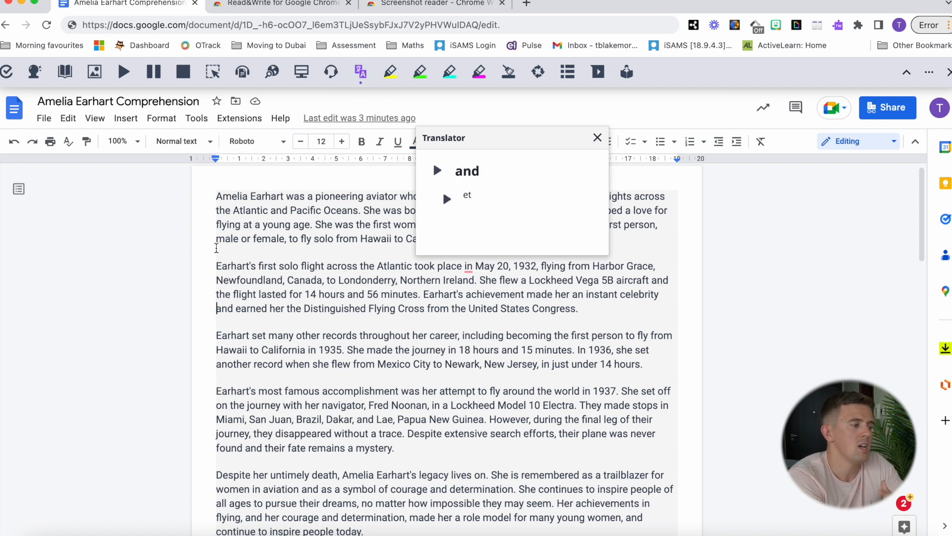
pyautogui.moveTo(680, 153)
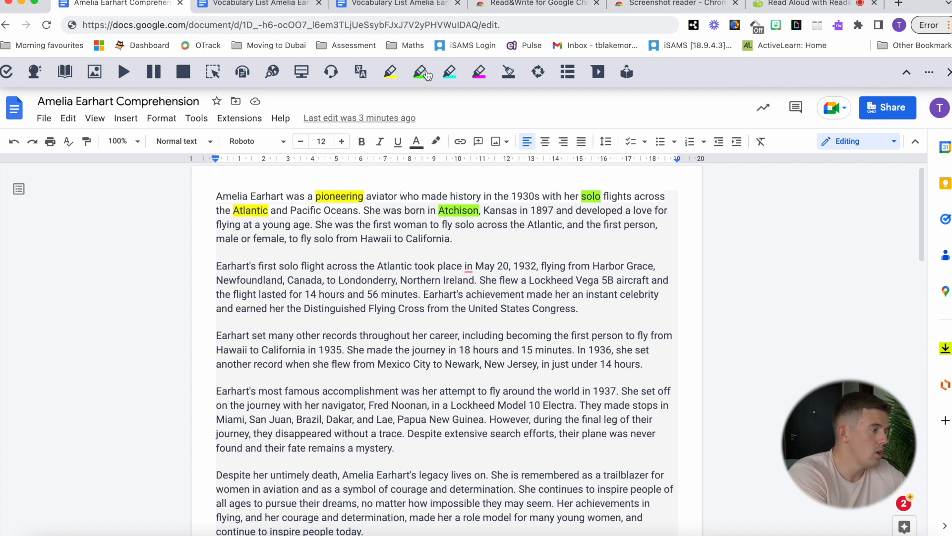
pyautogui.moveTo(424, 185)
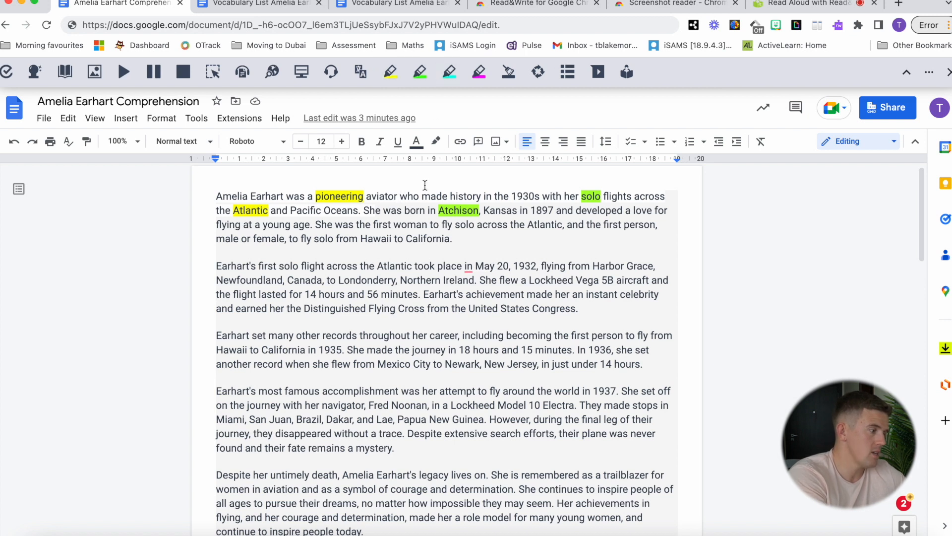
# Highlight 'aviator' in cyan, collect yellow-highlighted words into a Vocabulary List, and open it.
pyautogui.click(449, 72)
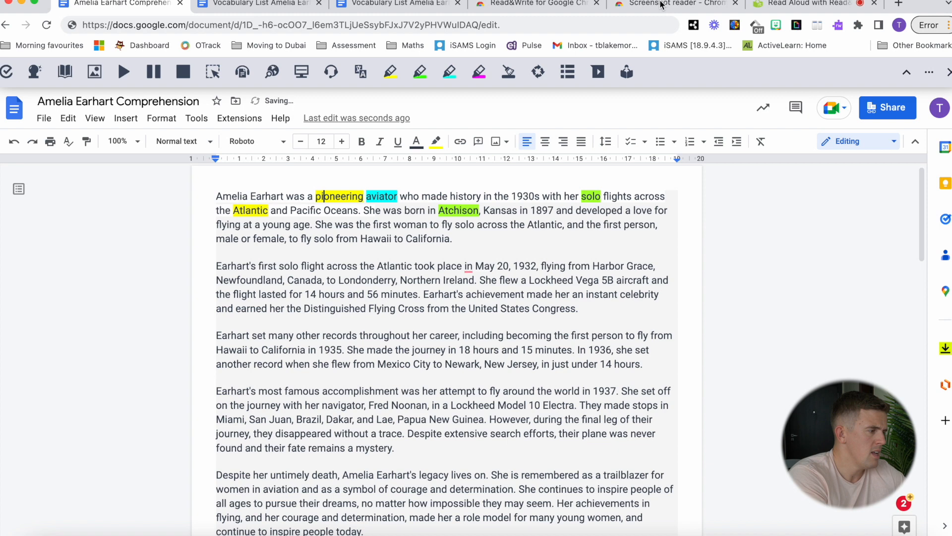
pyautogui.click(568, 72)
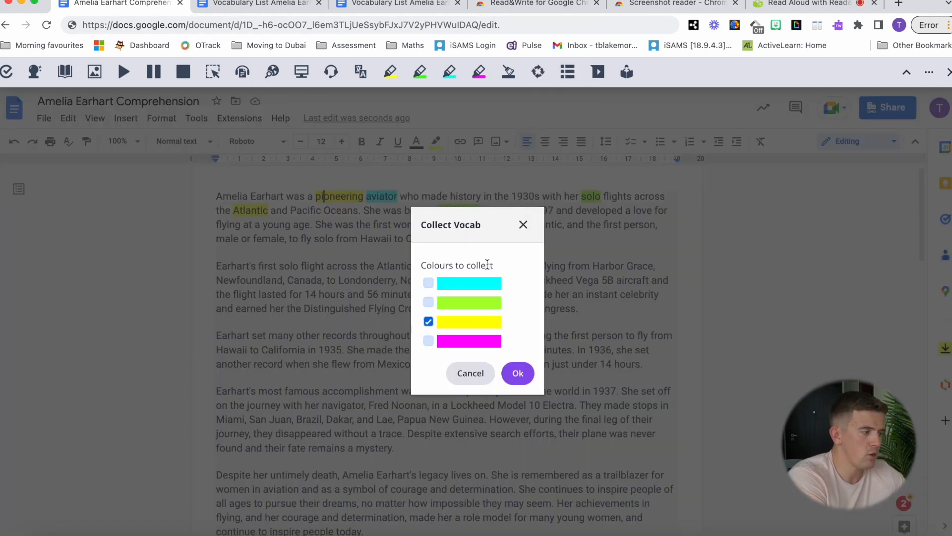
pyautogui.click(517, 373)
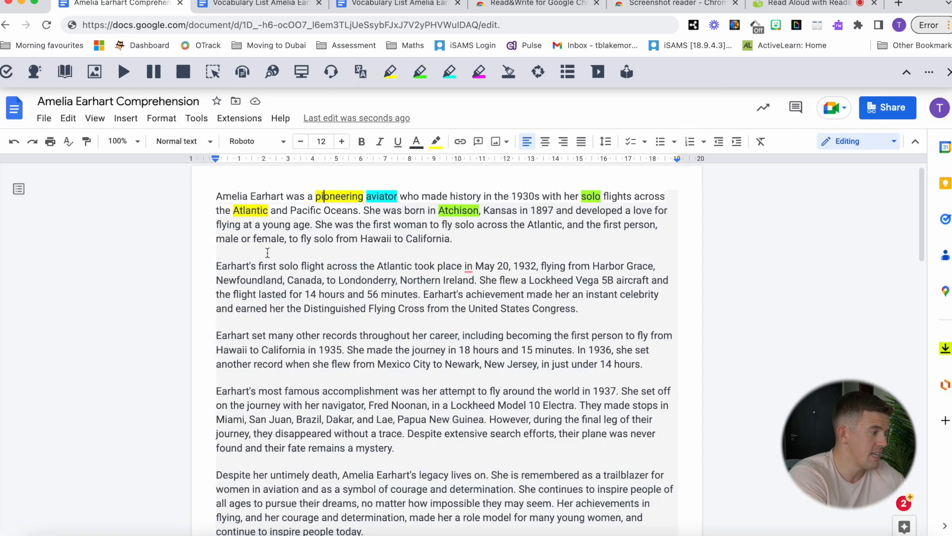
pyautogui.click(258, 4)
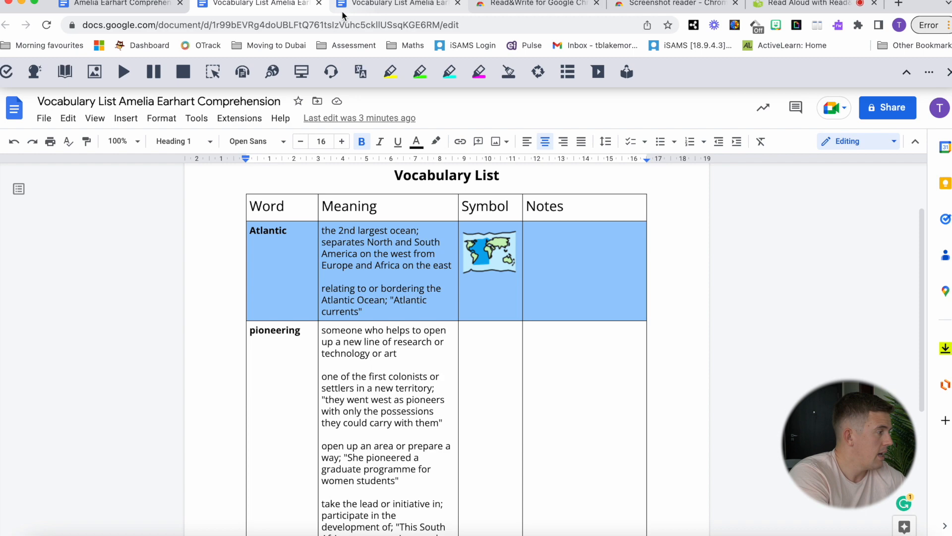
# Switch back to the Amelia Earhart Comprehension document tab.
pyautogui.click(119, 4)
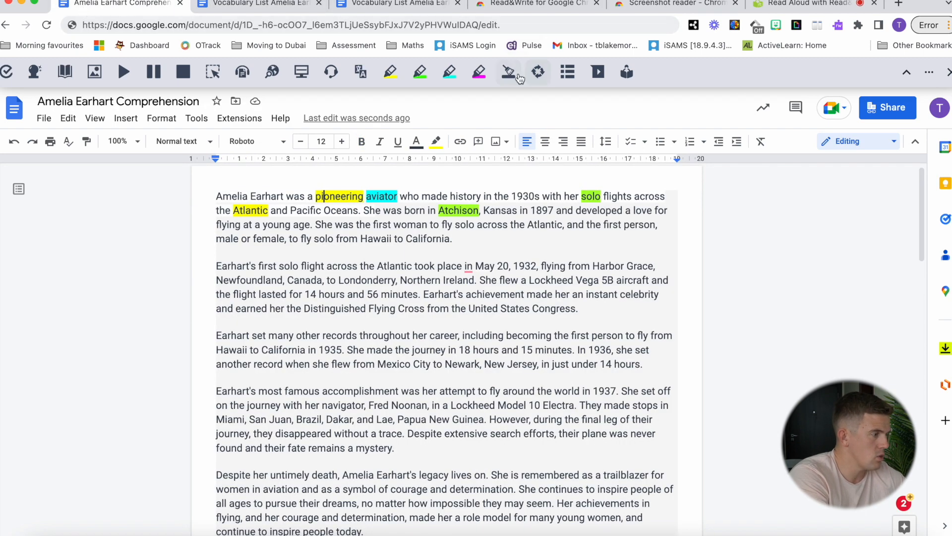
pyautogui.moveTo(537, 72)
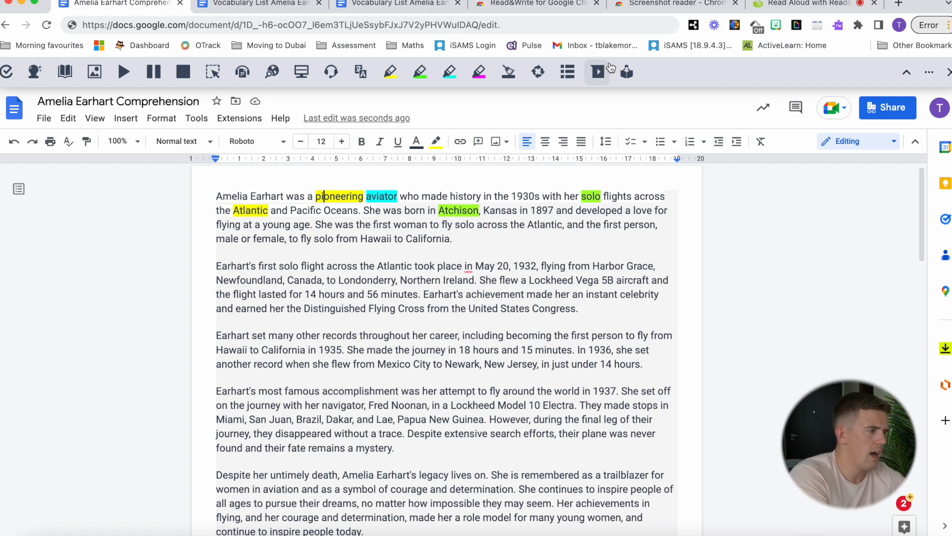
pyautogui.moveTo(597, 72)
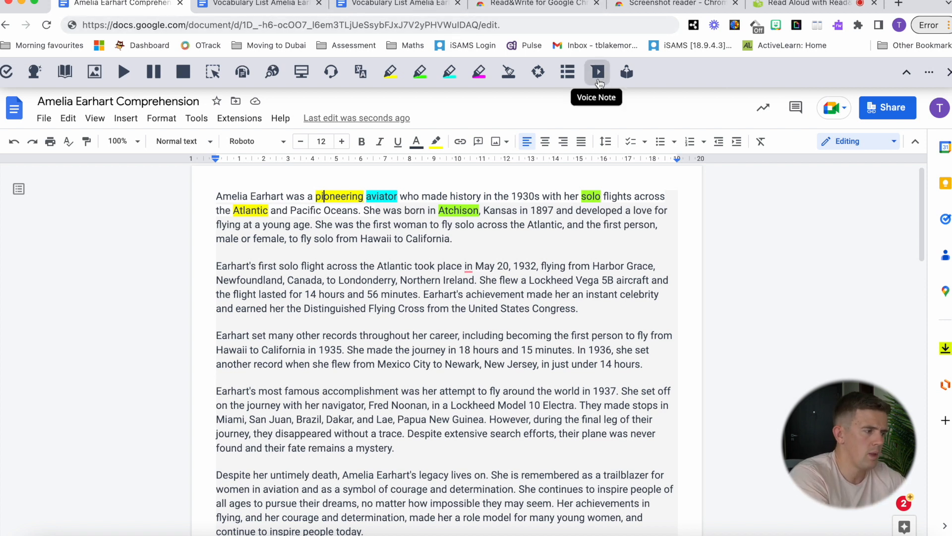
pyautogui.moveTo(626, 72)
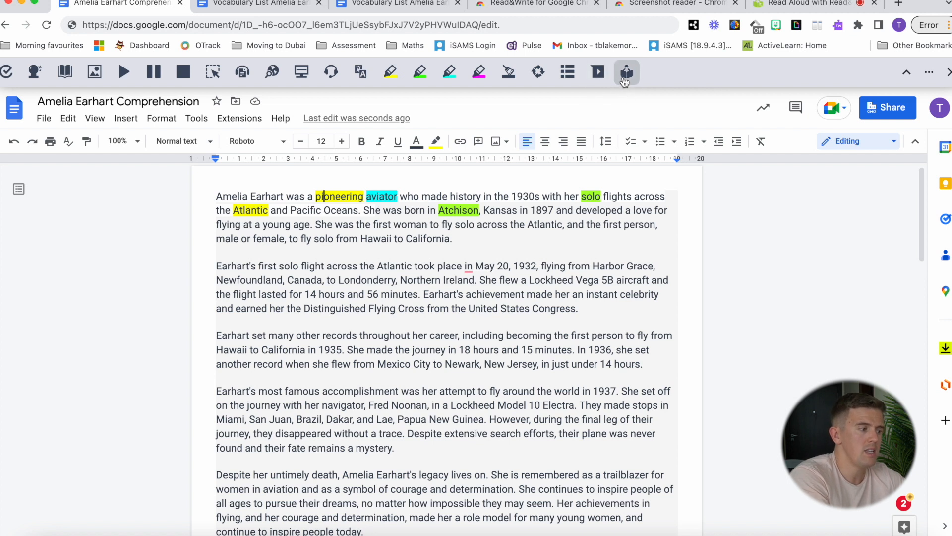
pyautogui.moveTo(627, 73)
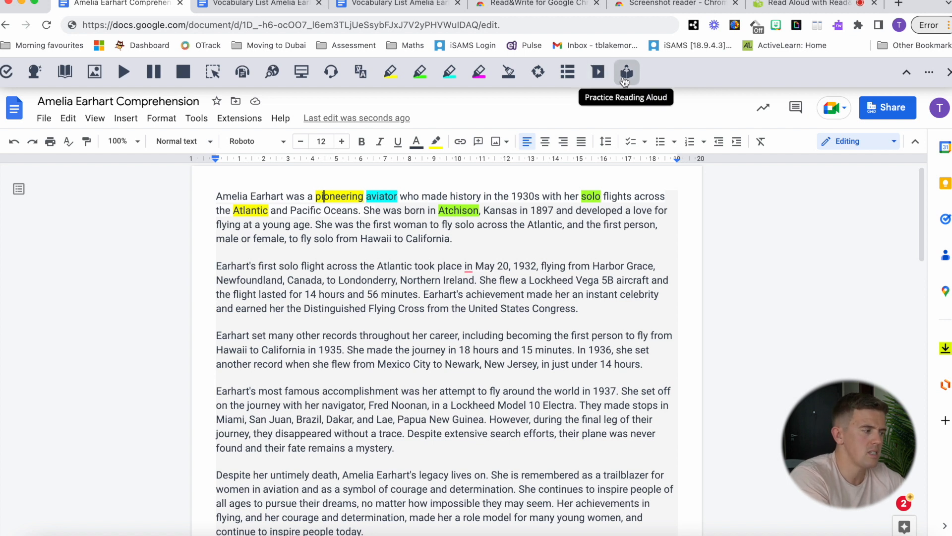
# Send the first paragraph to Practice Reading Aloud and start recording.
pyautogui.moveTo(216, 196); pyautogui.dragTo(452, 238)
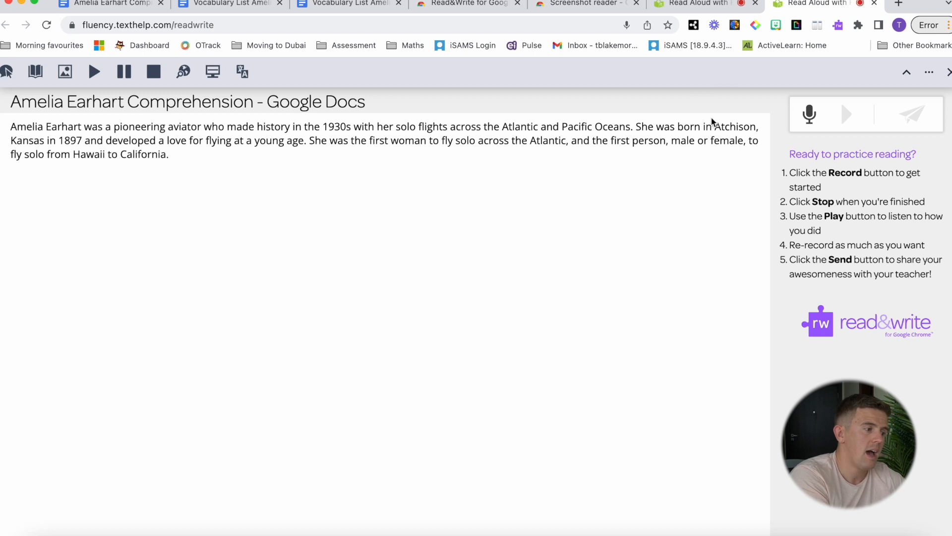
pyautogui.click(809, 113)
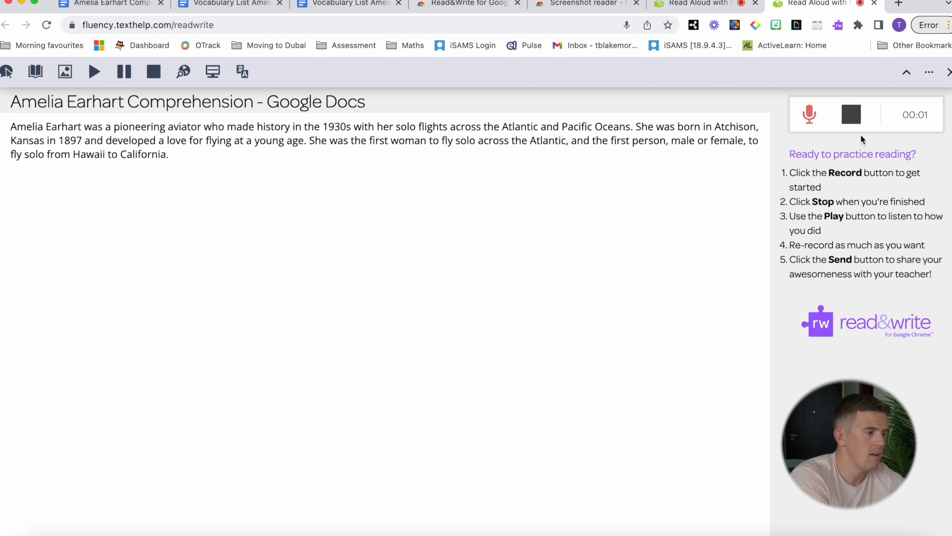